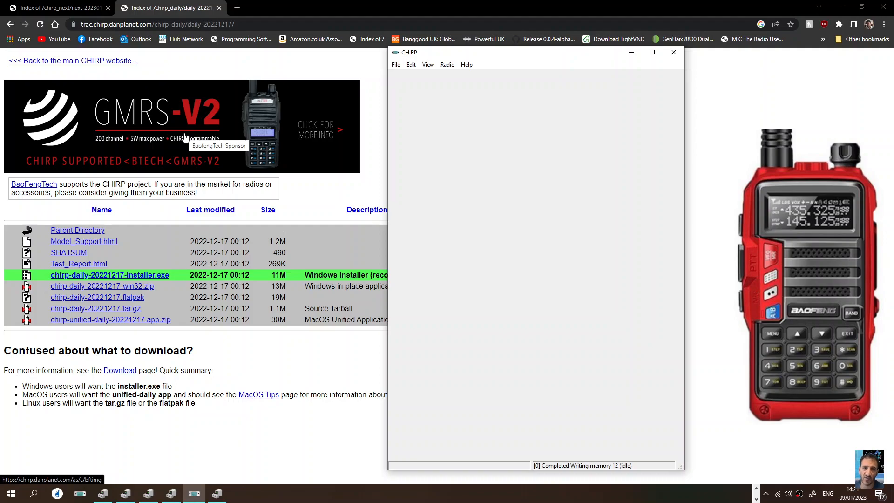
{"action": "mouse_move", "coordinate": [225, 169]}
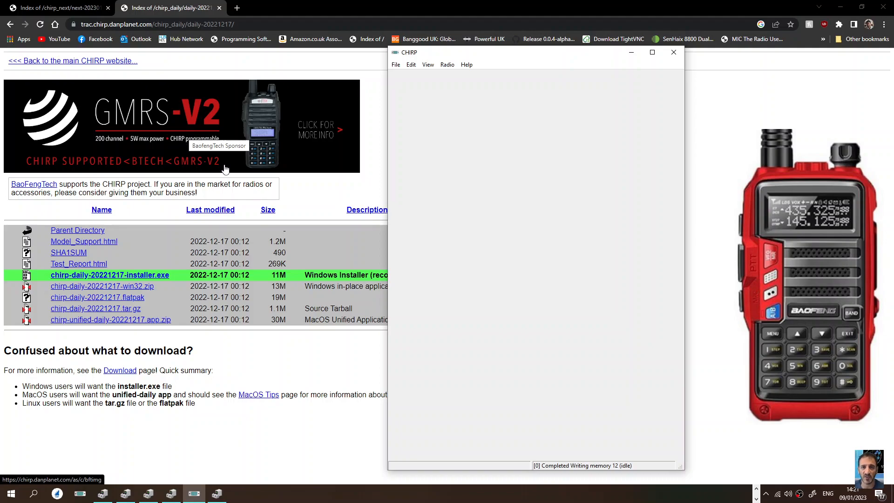
{"action": "mouse_move", "coordinate": [91, 276]}
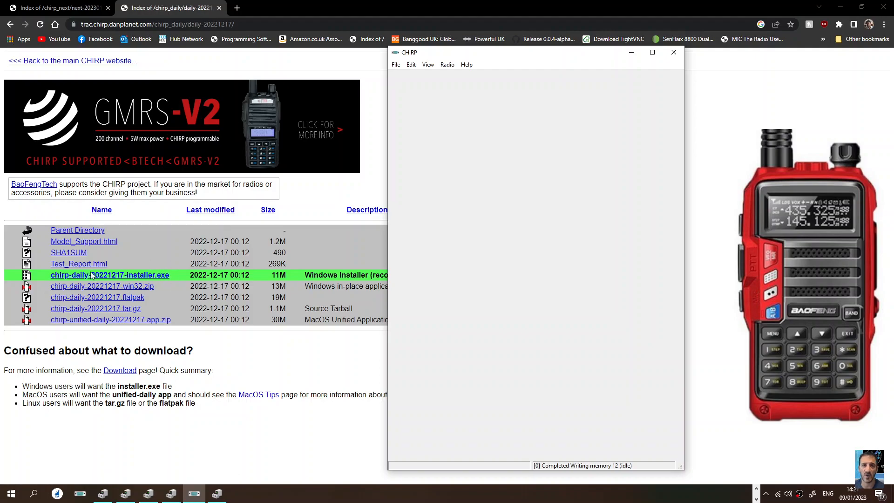
Step: Start a RepeaterBook proximity query from the Radio menu's data source options
{"action": "left_click", "coordinate": [54, 7]}
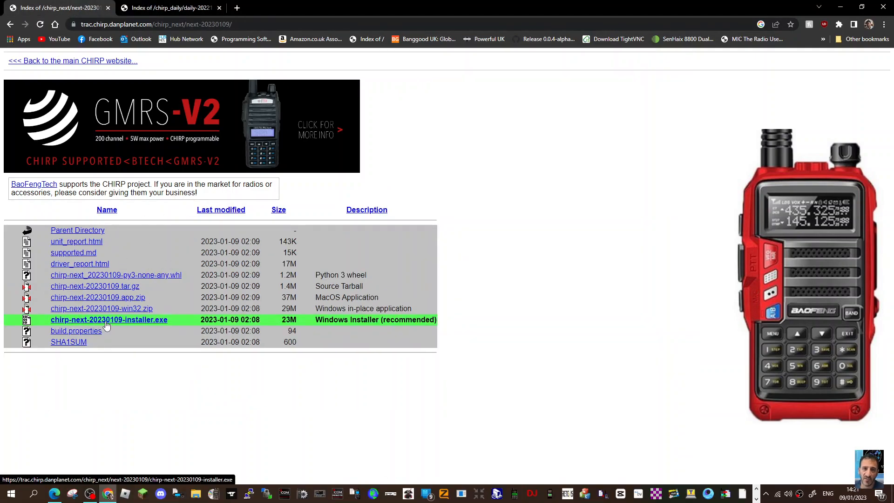
{"action": "left_click", "coordinate": [170, 7]}
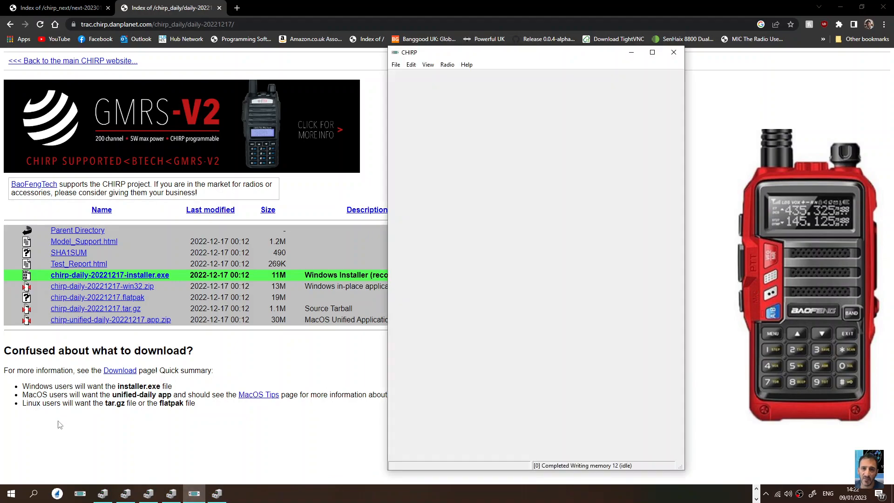
{"action": "right_click", "coordinate": [11, 494]}
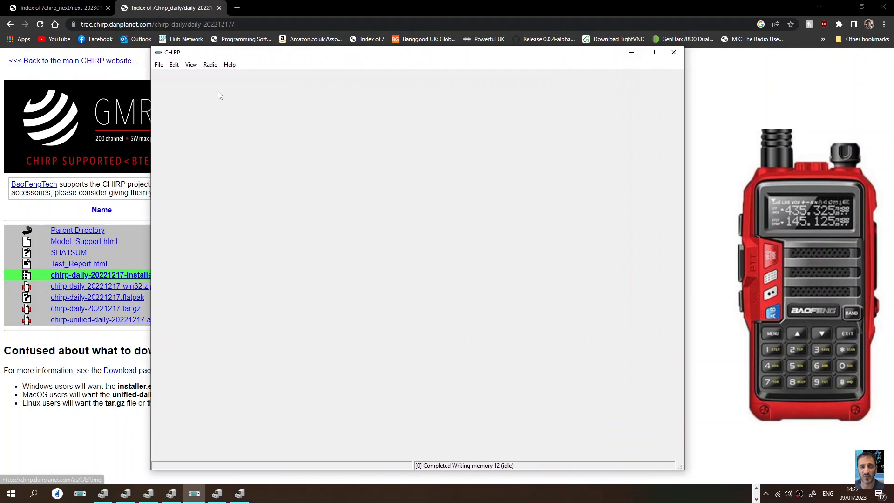
{"action": "mouse_move", "coordinate": [160, 68]}
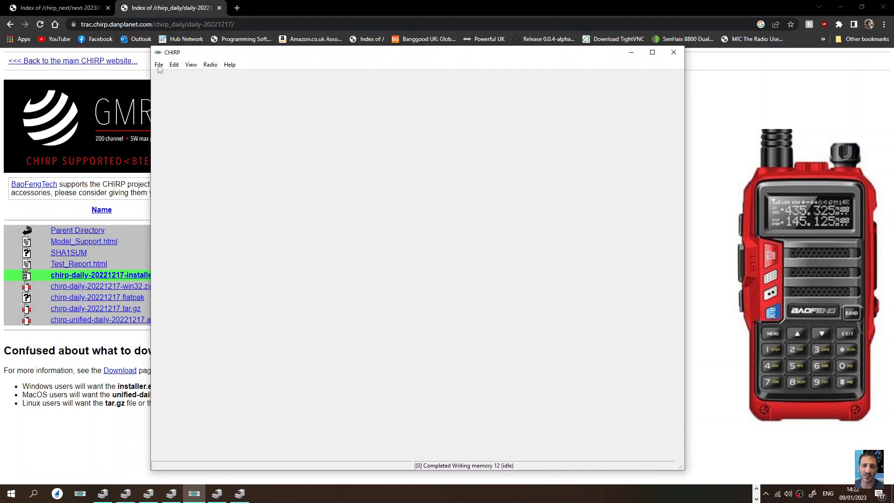
{"action": "left_click", "coordinate": [209, 64]}
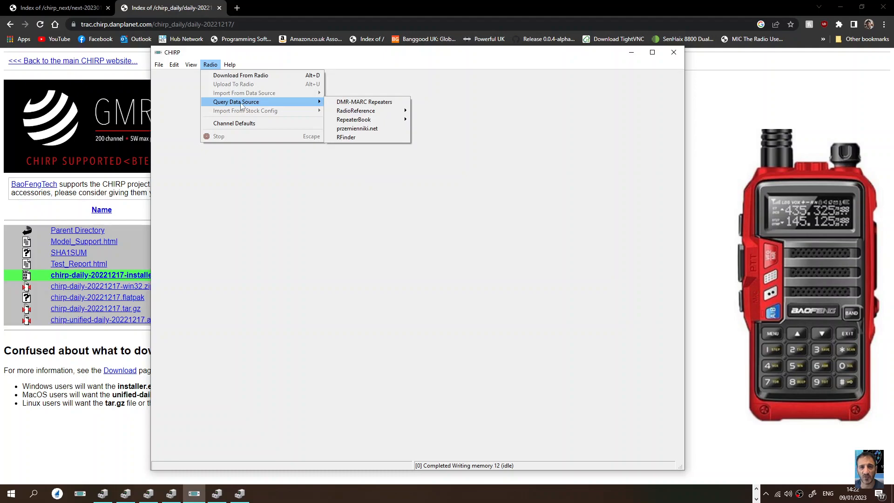
{"action": "mouse_move", "coordinate": [355, 111]}
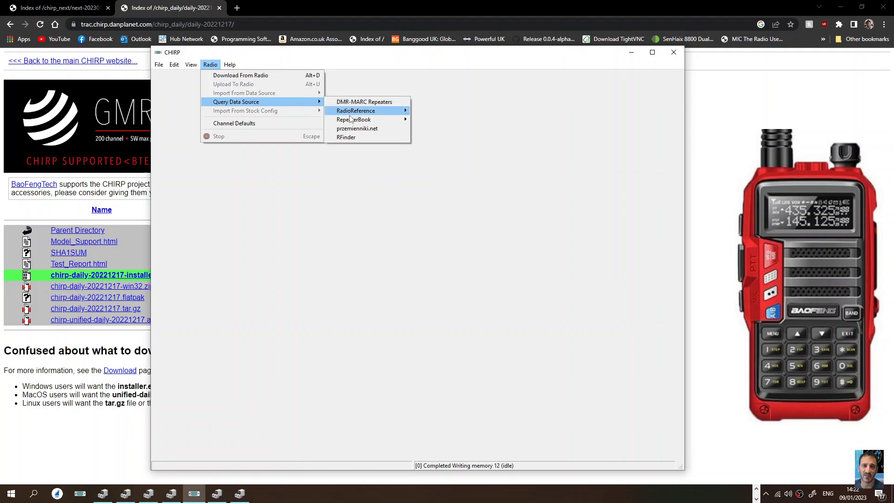
{"action": "mouse_move", "coordinate": [354, 119]}
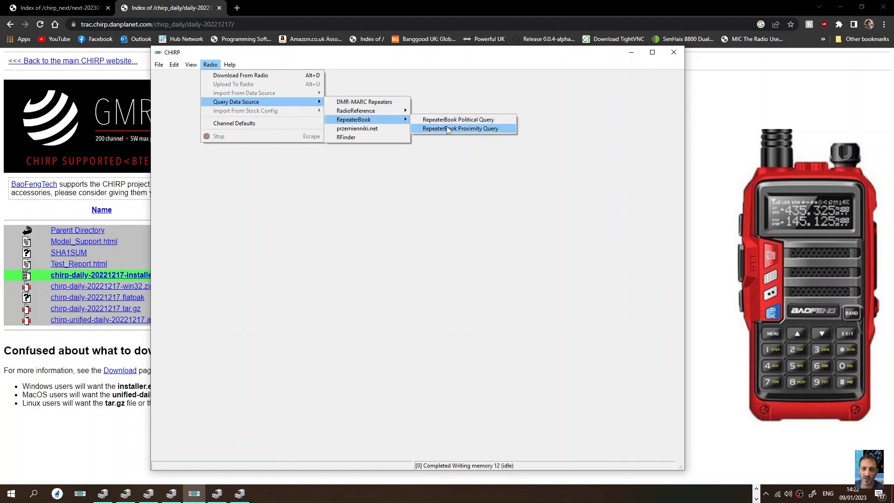
{"action": "left_click", "coordinate": [460, 129]}
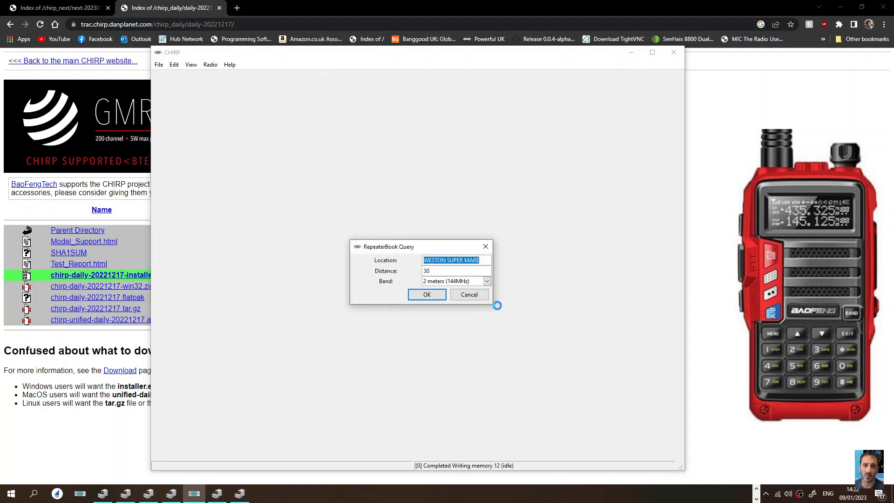
Step: Search Weston Super Mare with distance 60 on the 2 meters band and run the query
{"action": "left_click", "coordinate": [456, 271]}
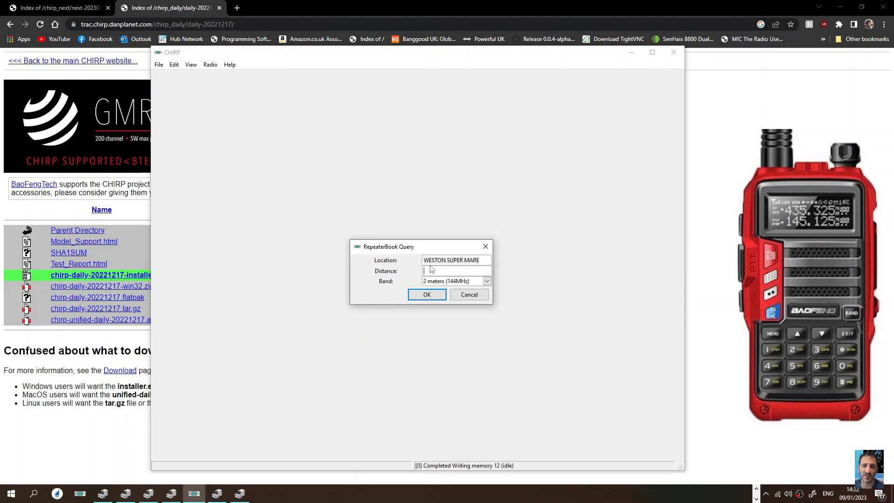
{"action": "type", "text": "60"}
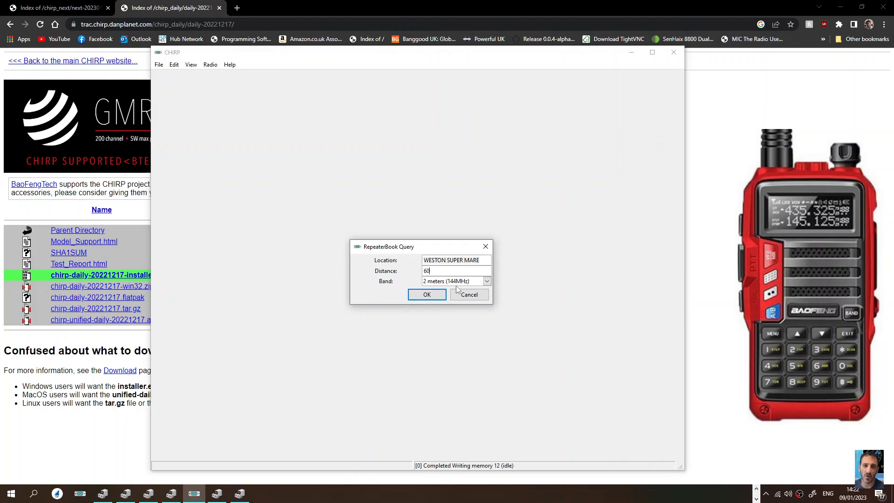
{"action": "left_click", "coordinate": [486, 282]}
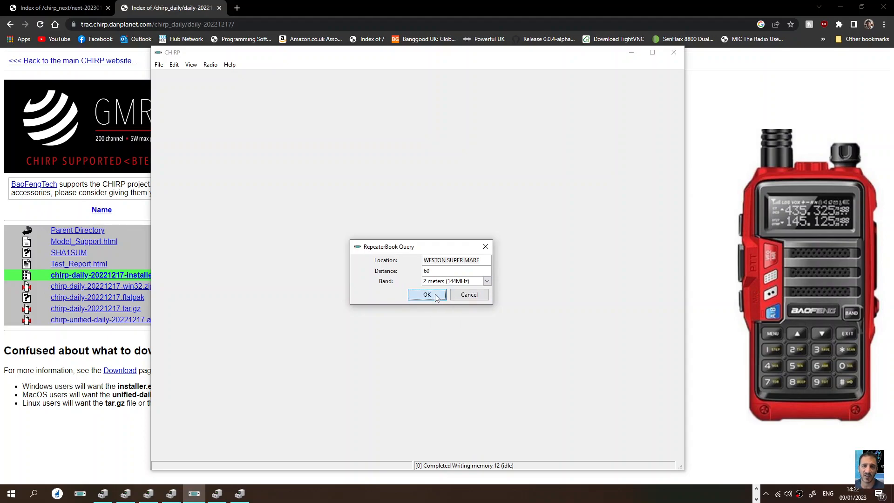
{"action": "left_click", "coordinate": [427, 295]}
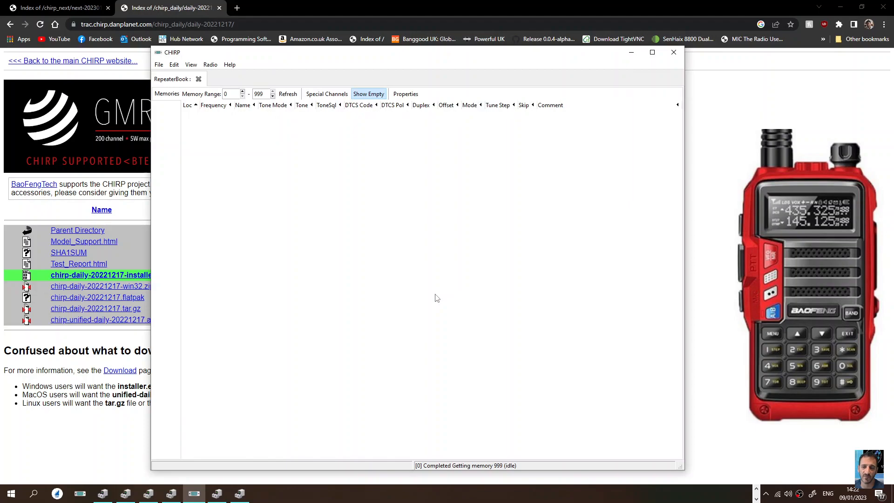
Step: Download the Baofeng UV-5R's current channels into a new tab beside the repeater list
{"action": "left_click", "coordinate": [288, 93]}
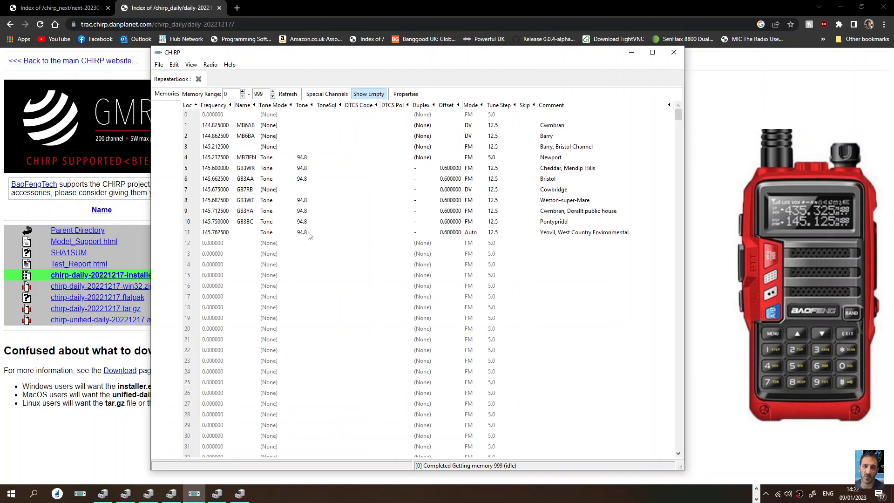
{"action": "mouse_move", "coordinate": [215, 70]}
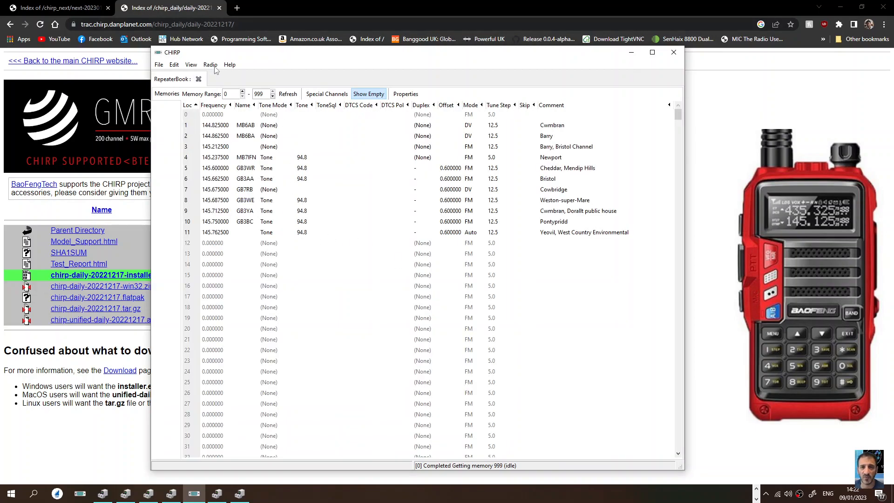
{"action": "left_click", "coordinate": [209, 64]}
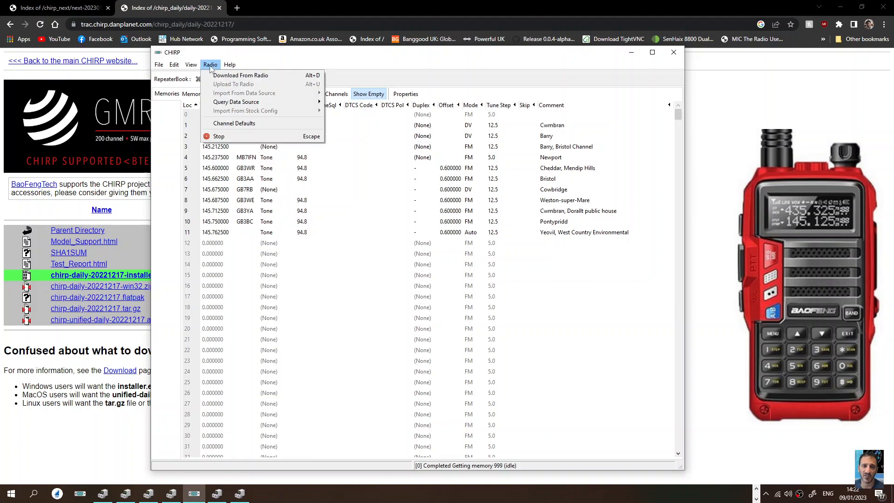
{"action": "mouse_move", "coordinate": [240, 74]}
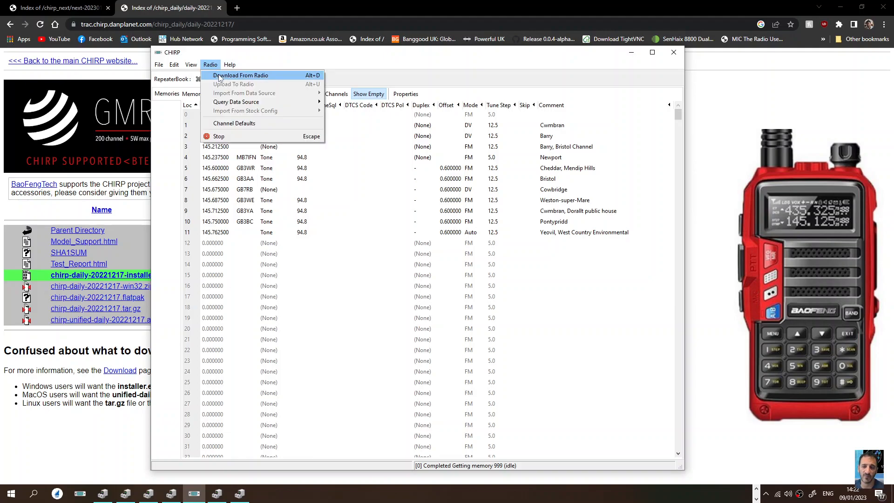
{"action": "left_click", "coordinate": [240, 76]}
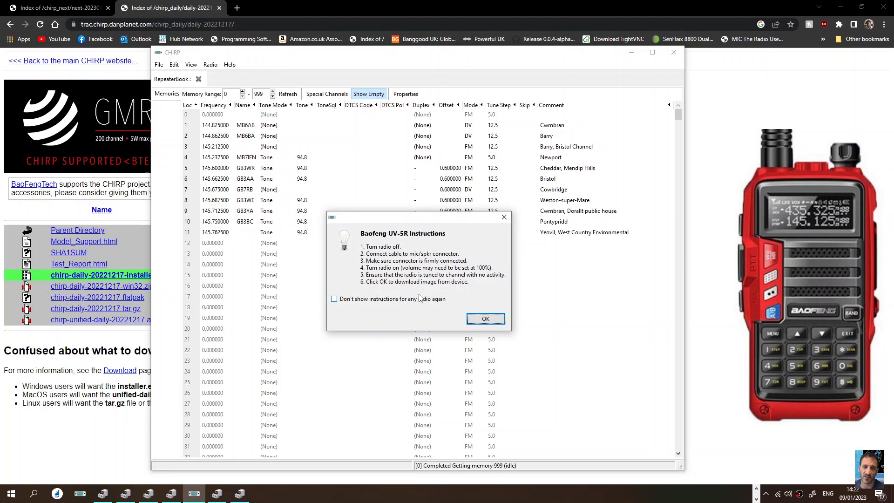
{"action": "left_click", "coordinate": [486, 319]}
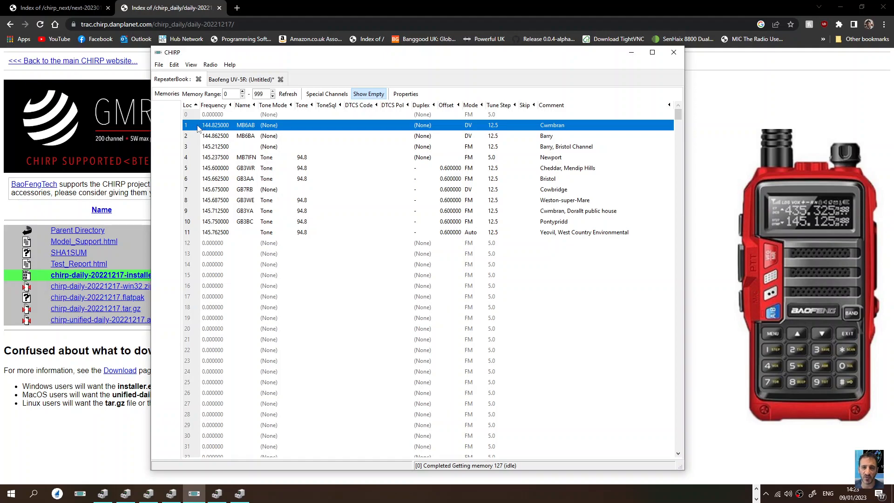
{"action": "mouse_move", "coordinate": [199, 218]}
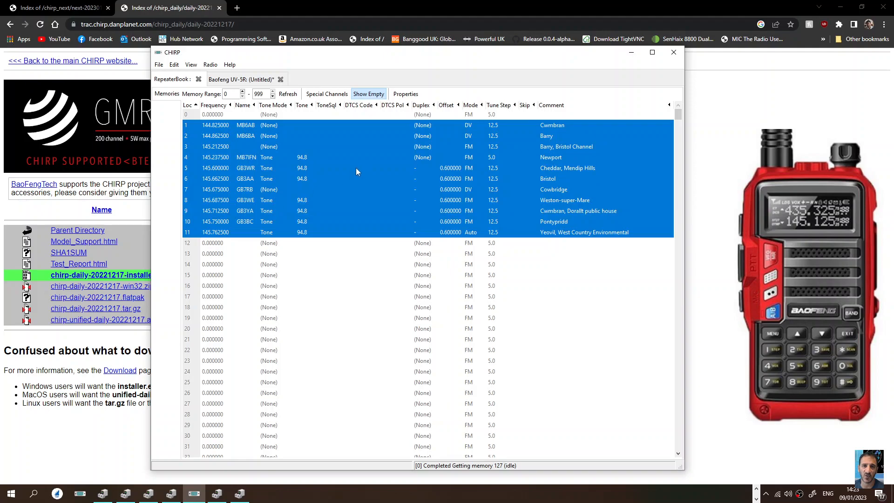
Step: Copy the selected RepeaterBook rows and paste them into the Baofeng tab at channel 8
{"action": "right_click", "coordinate": [357, 173]}
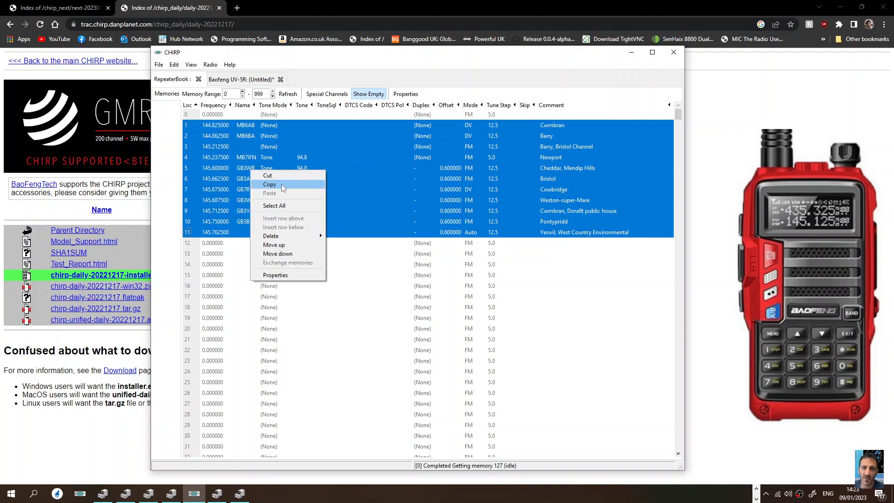
{"action": "left_click", "coordinate": [270, 193]}
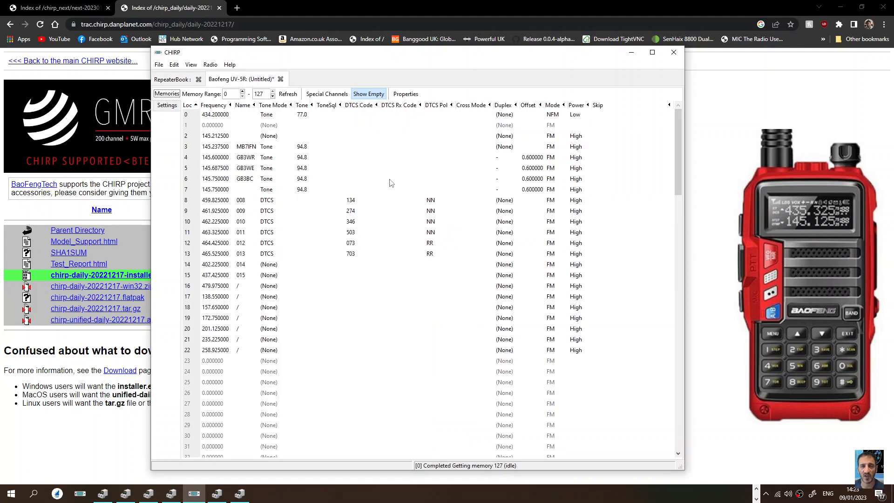
{"action": "mouse_move", "coordinate": [232, 218]}
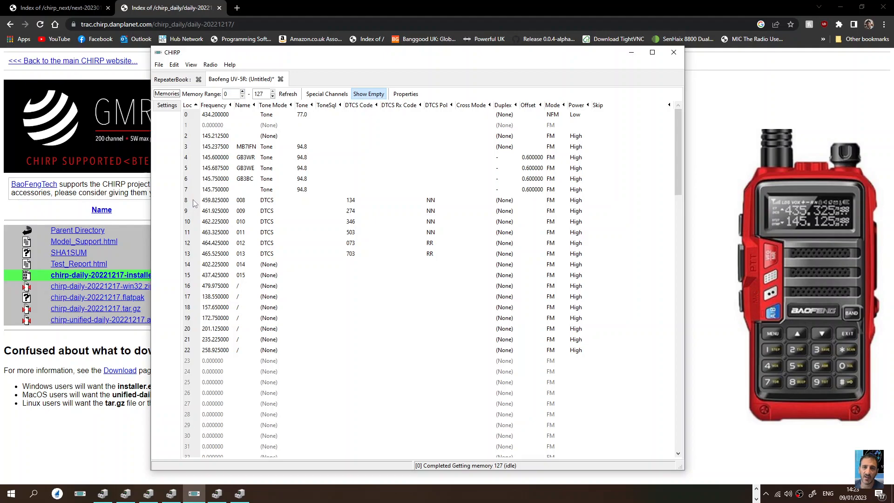
{"action": "right_click", "coordinate": [200, 199]}
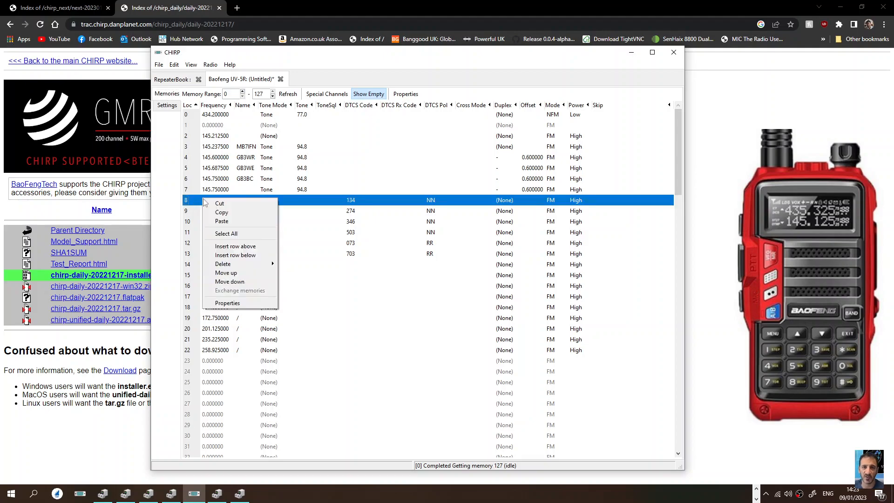
{"action": "left_click", "coordinate": [222, 222]}
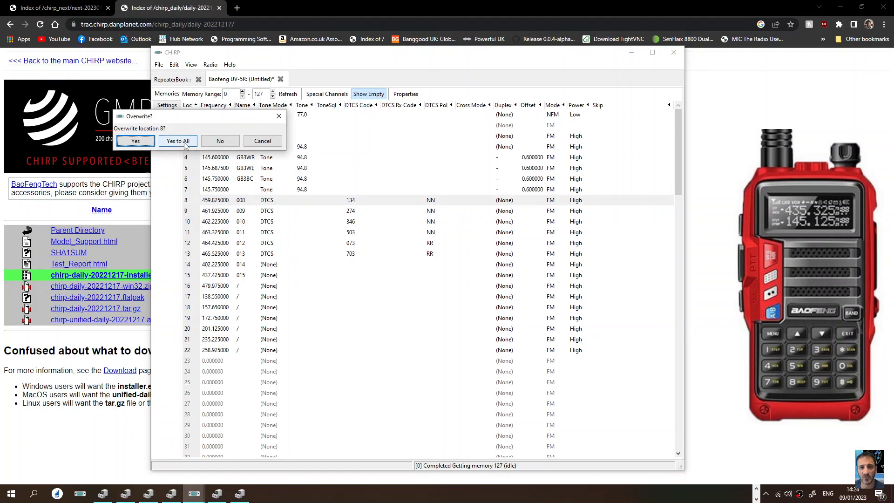
Step: Overwrite all occupied channels and acknowledge that DV memories 1, 2 and 7 can't be pasted
{"action": "left_click", "coordinate": [177, 141]}
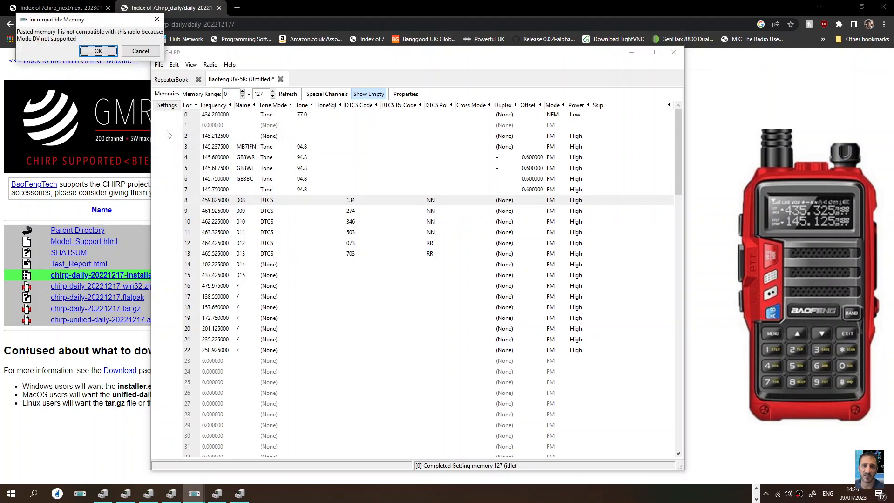
{"action": "left_click", "coordinate": [98, 50]}
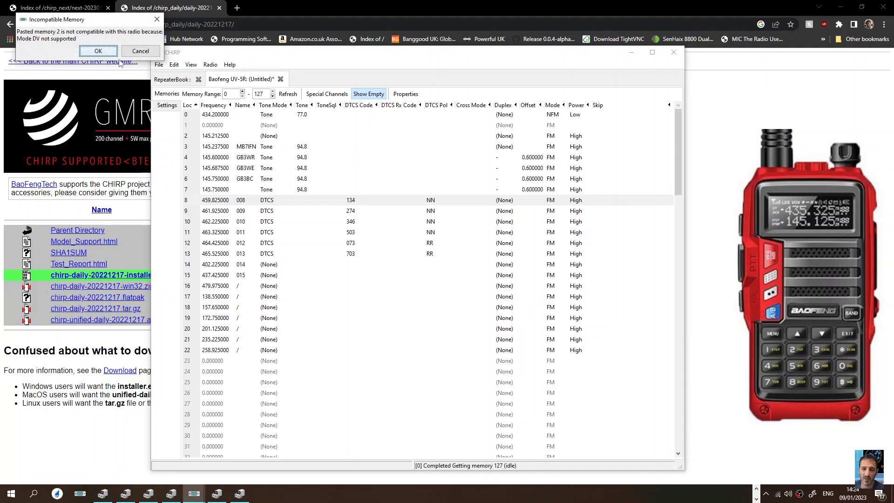
{"action": "left_click", "coordinate": [98, 50]}
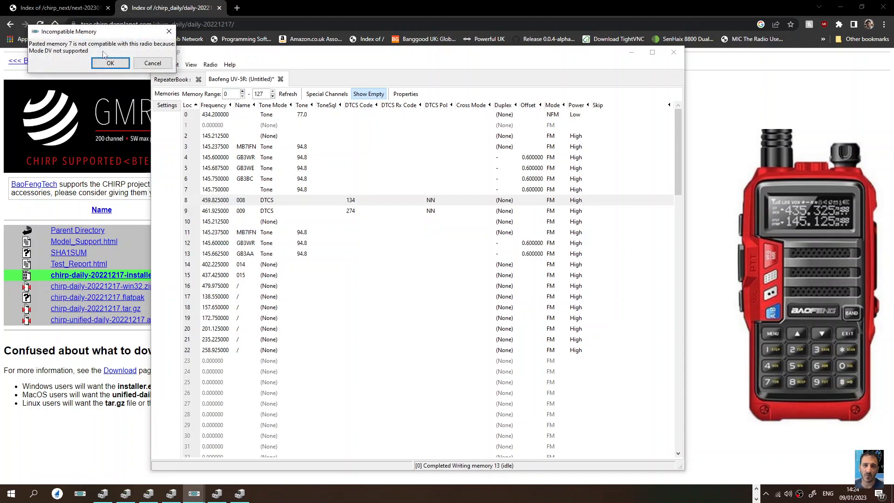
{"action": "left_click", "coordinate": [110, 63]}
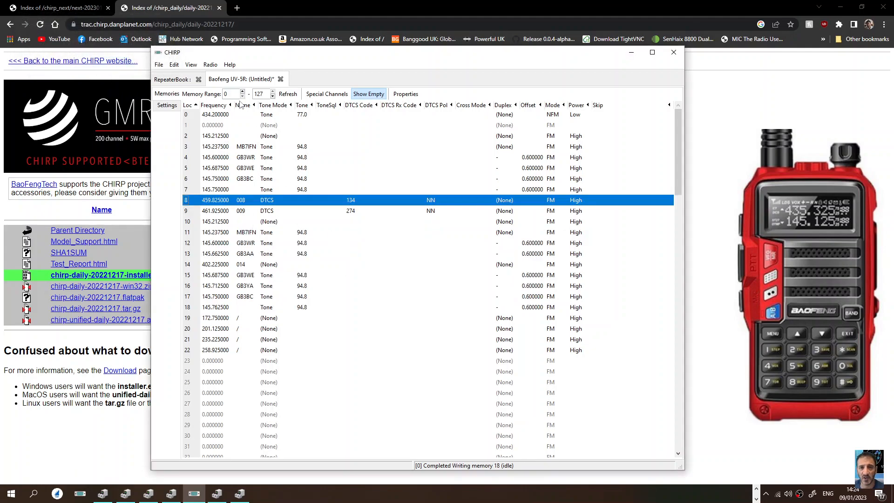
{"action": "left_click", "coordinate": [209, 64]}
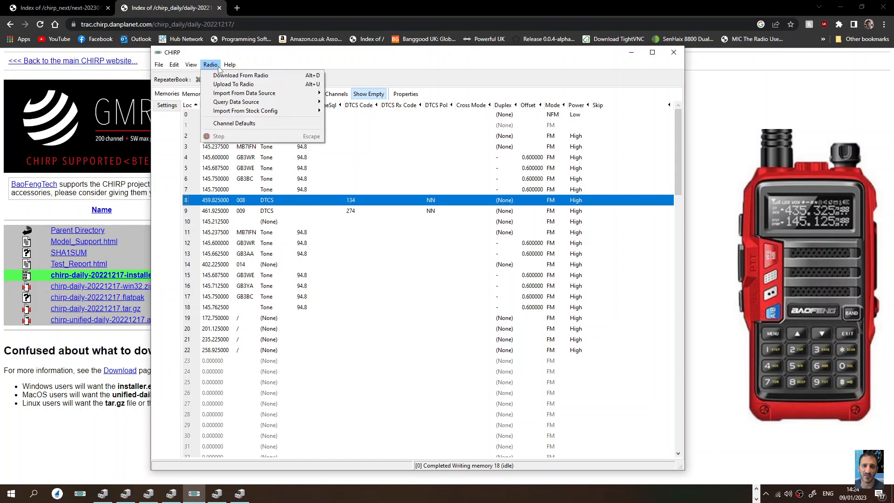
Step: Upload the channels to the radio on COM10 as vendor Baofeng, model UV-5R
{"action": "left_click", "coordinate": [240, 74]}
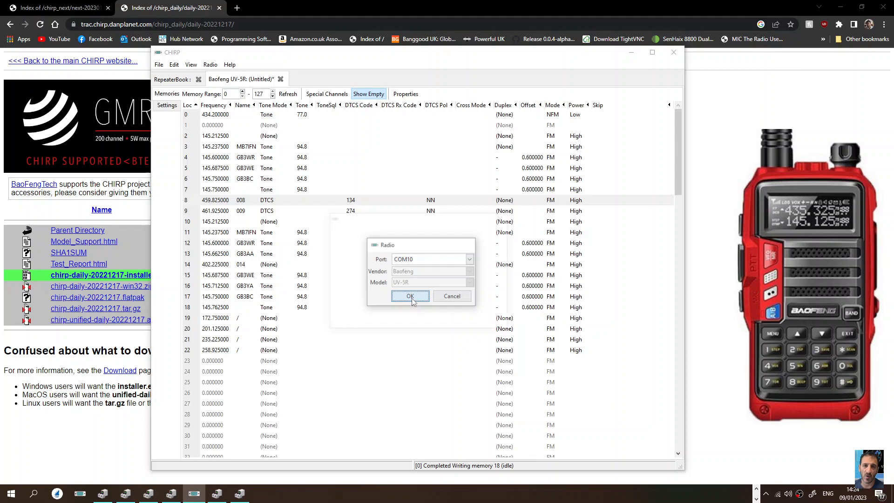
{"action": "left_click", "coordinate": [410, 296]}
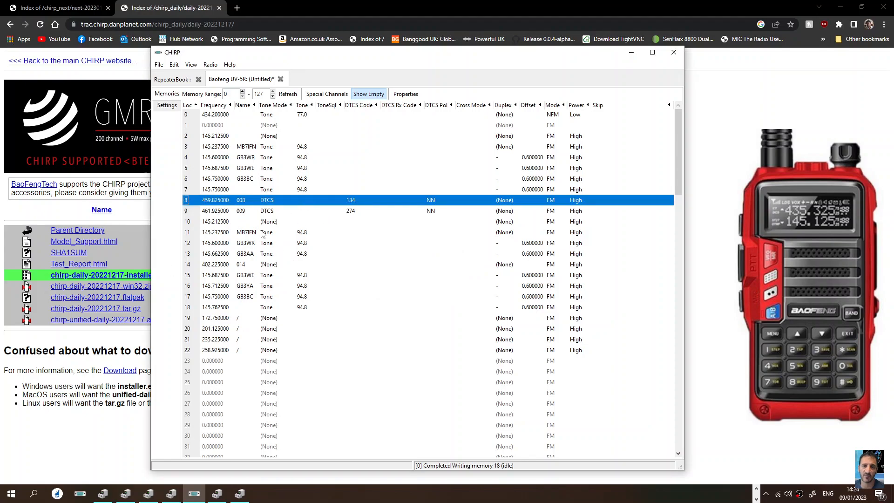
{"action": "left_click", "coordinate": [160, 65]}
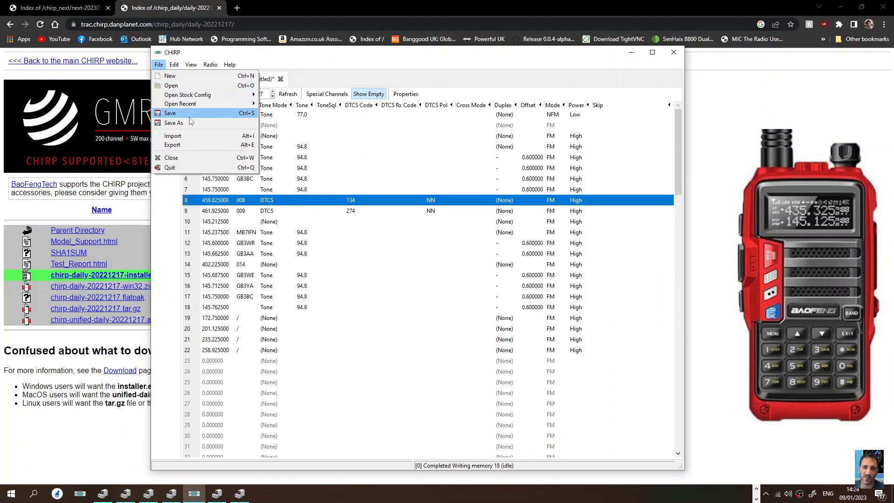
{"action": "left_click", "coordinate": [173, 123]}
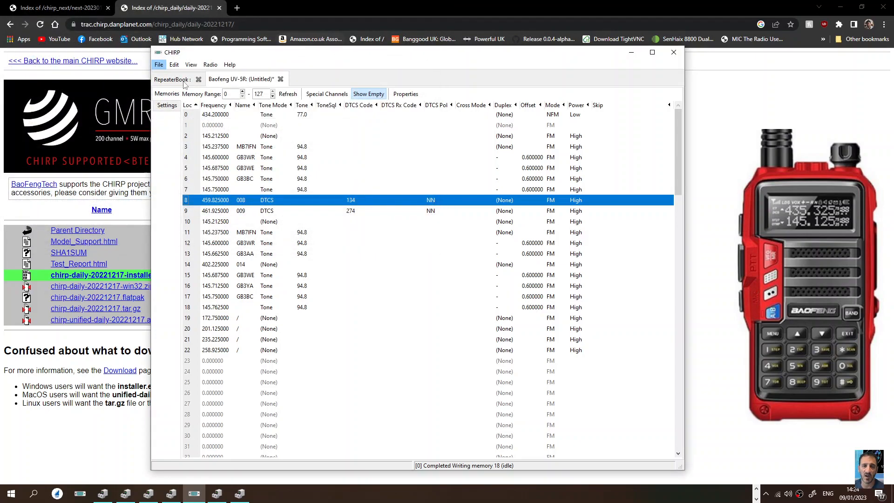
{"action": "left_click", "coordinate": [210, 64]}
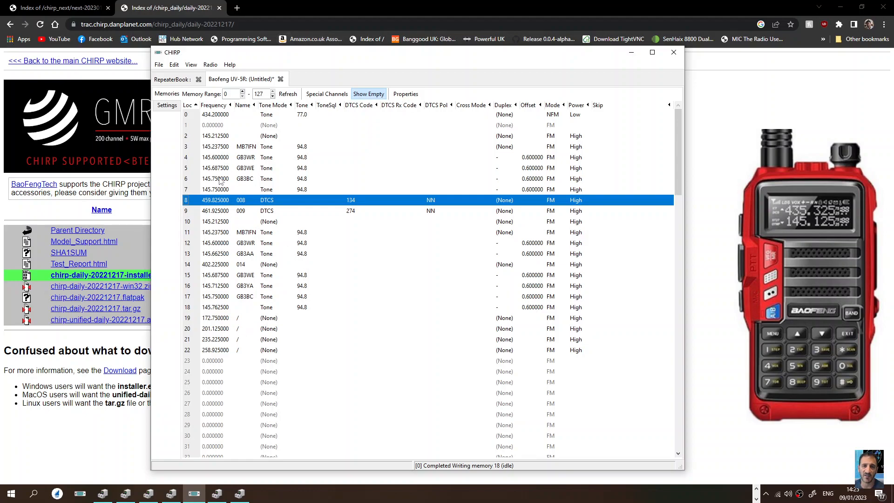
Step: Look over the Edit menu's Cut, Copy, Paste, Move Up/Down and Exchange commands
{"action": "left_click", "coordinate": [175, 64]}
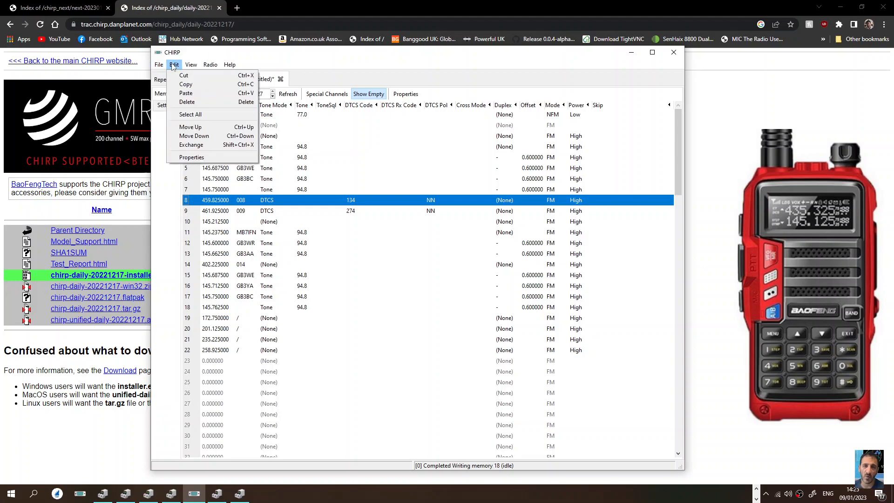
{"action": "mouse_move", "coordinate": [194, 83]}
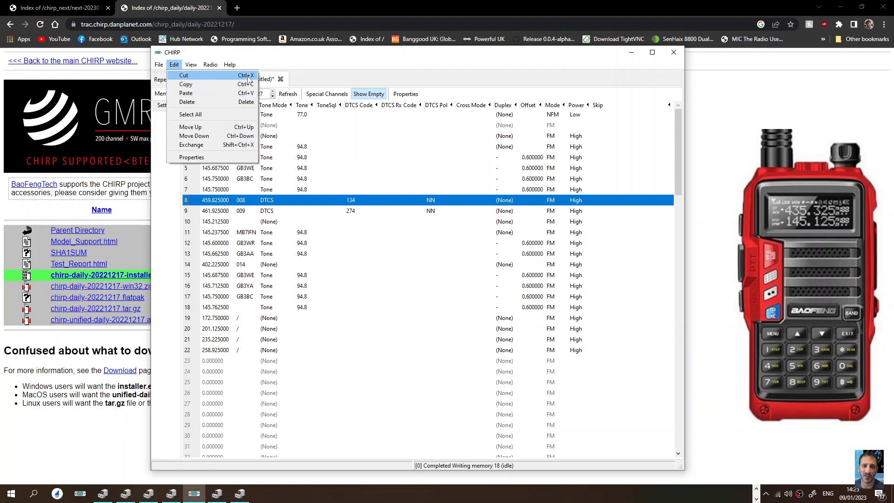
{"action": "mouse_move", "coordinate": [213, 93]}
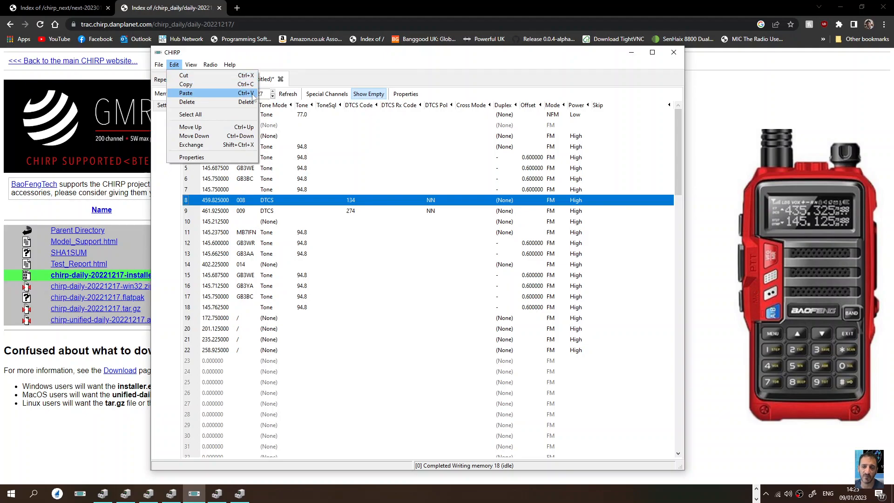
{"action": "mouse_move", "coordinate": [295, 136]}
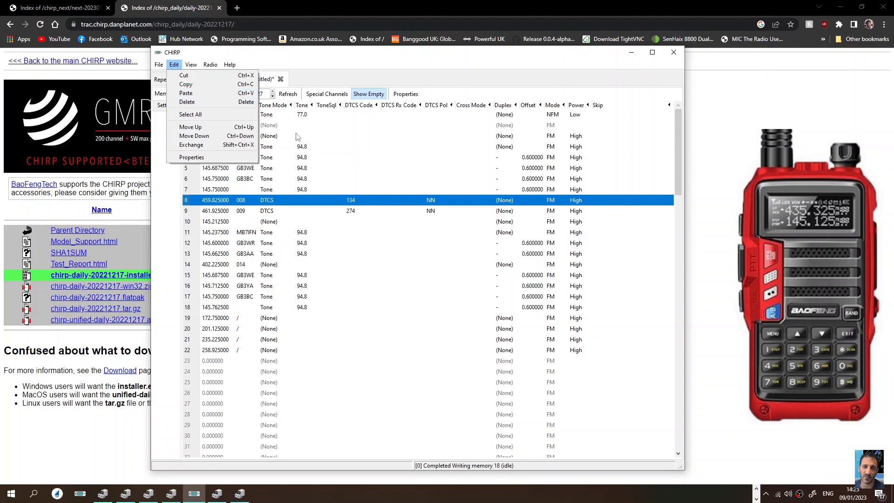